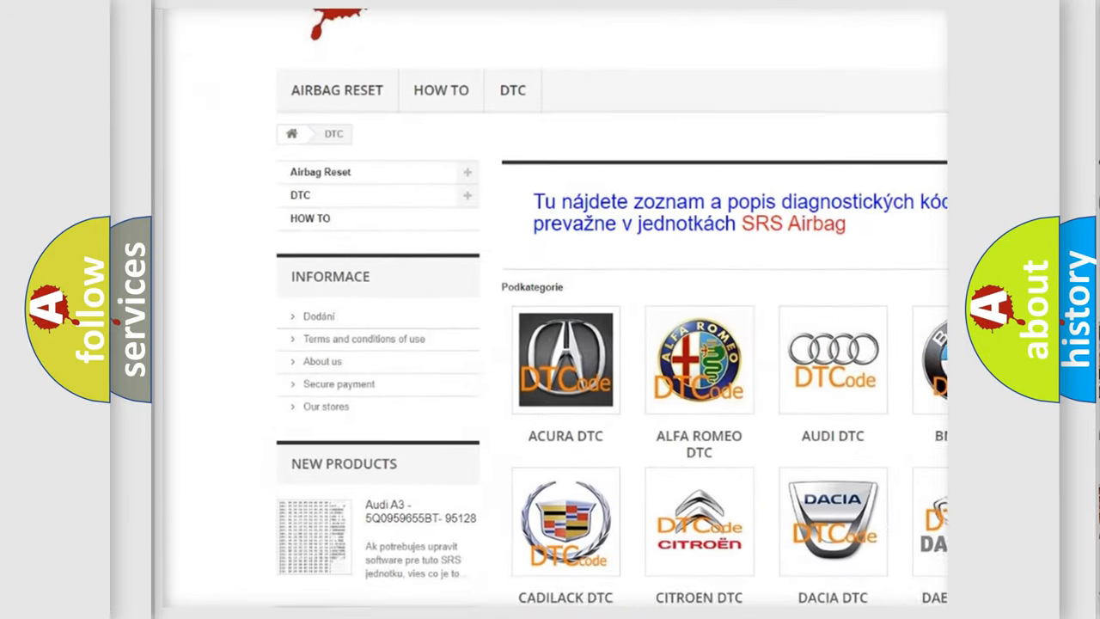
scroll(down, 3)
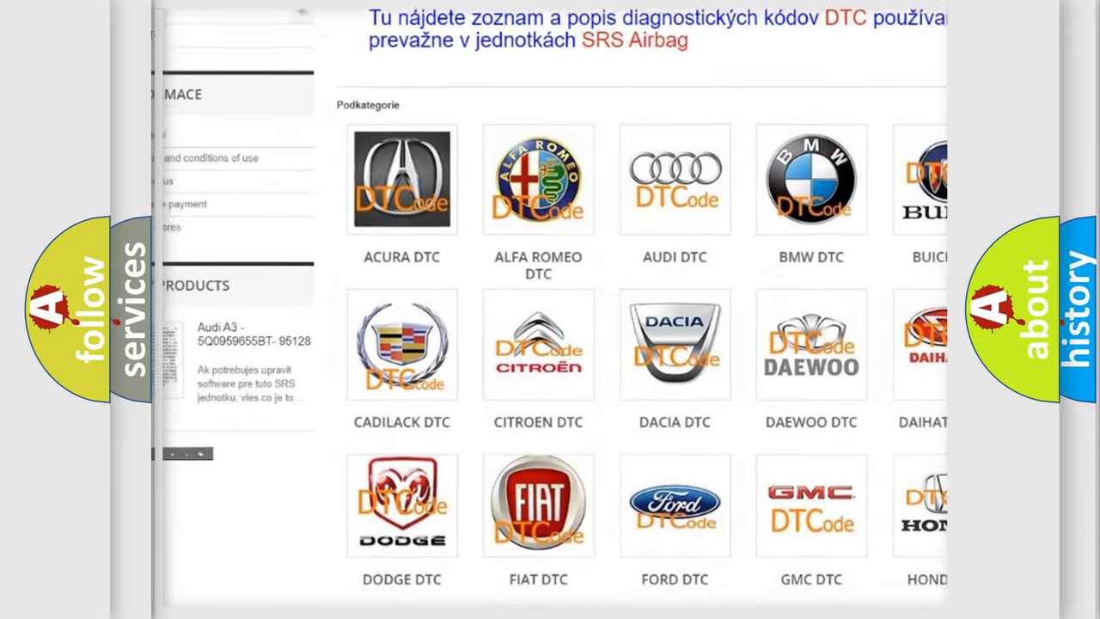
scroll(down, 3)
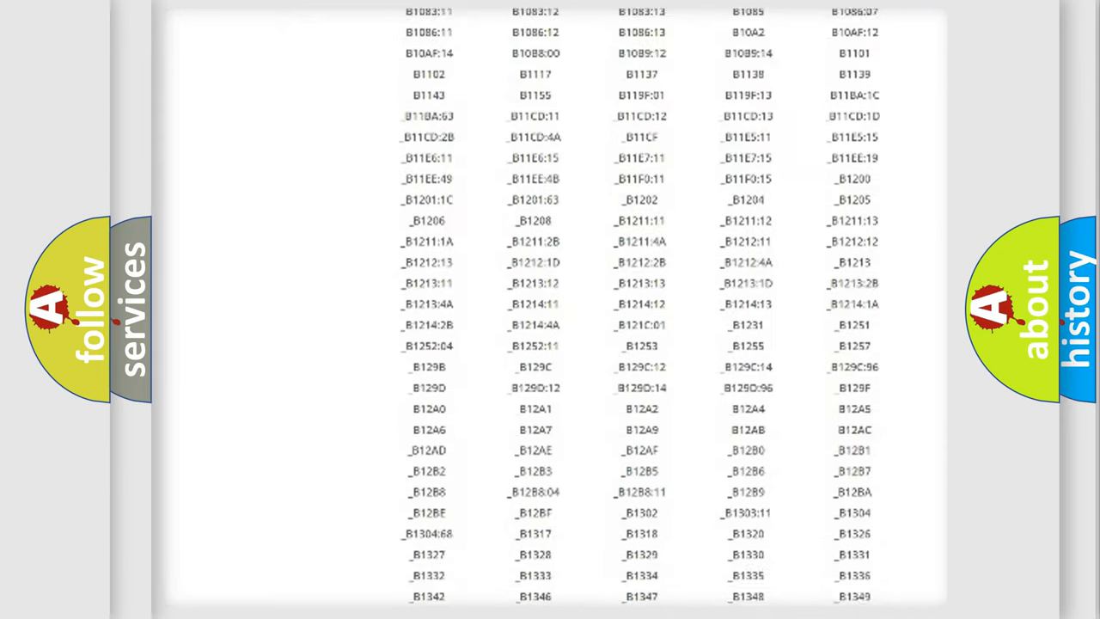
scroll(down, 3)
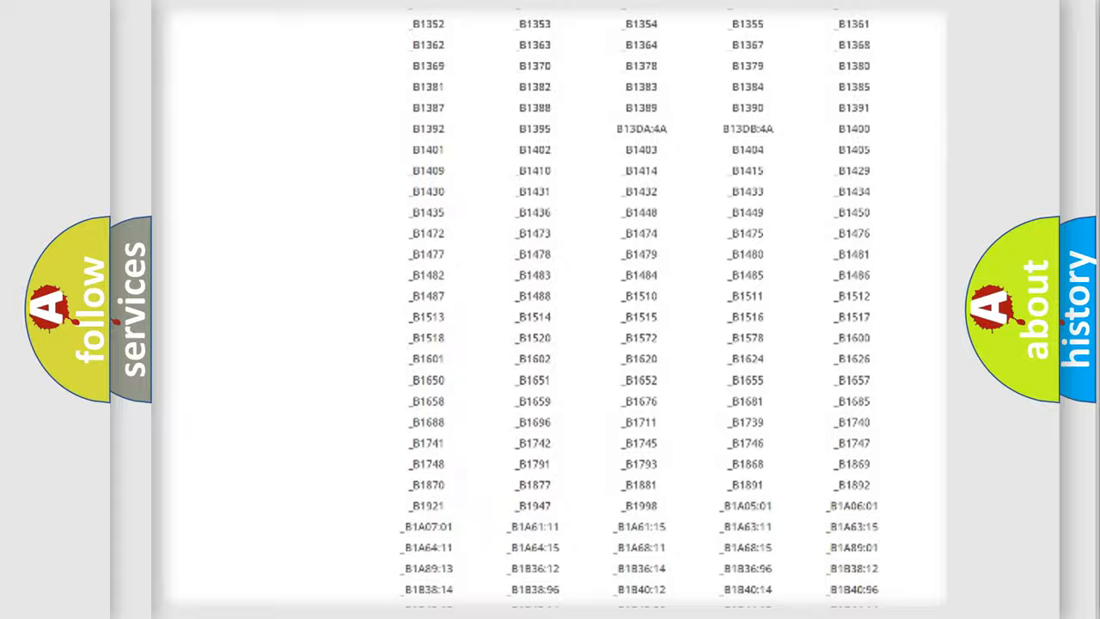